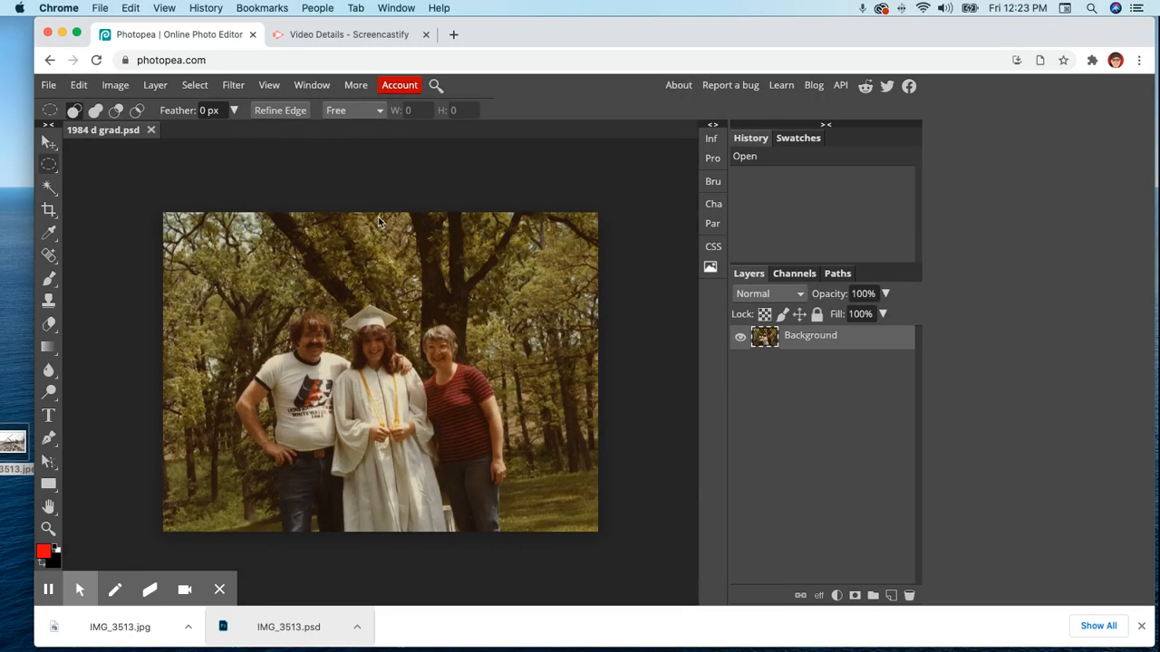
# - Select the Crop tool in the toolbar to start cropping the graduation photo
pyautogui.click(48, 209)
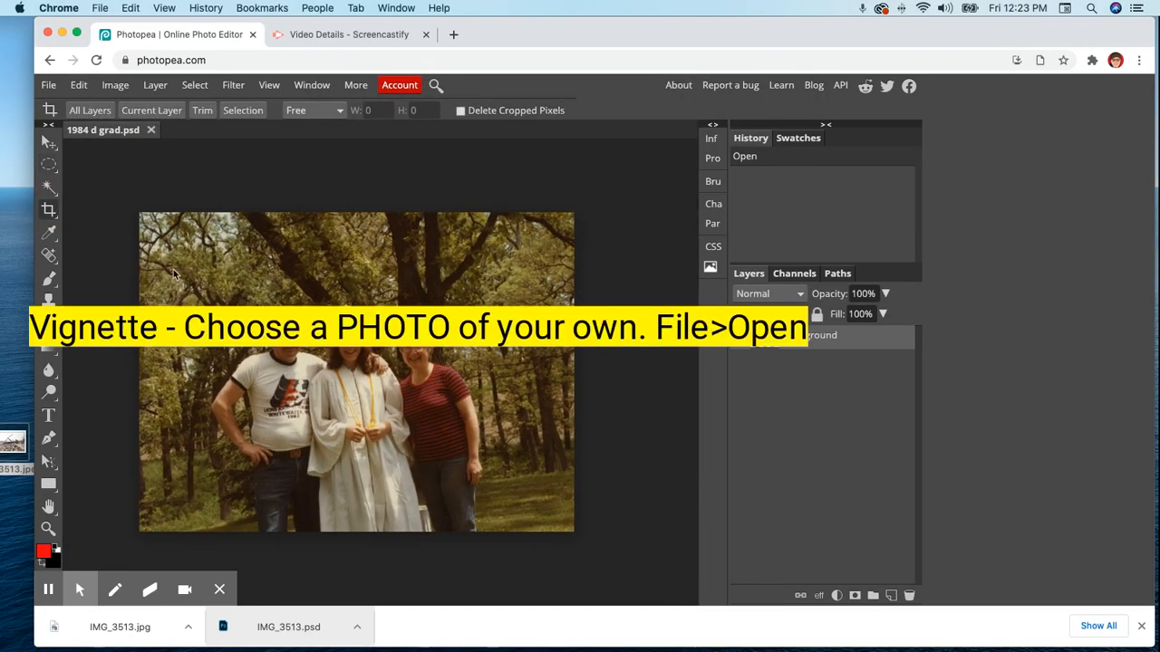
# - Frame the crop around the photo, rotate it slightly to straighten, and apply it
pyautogui.moveTo(176, 273); pyautogui.dragTo(530, 507)
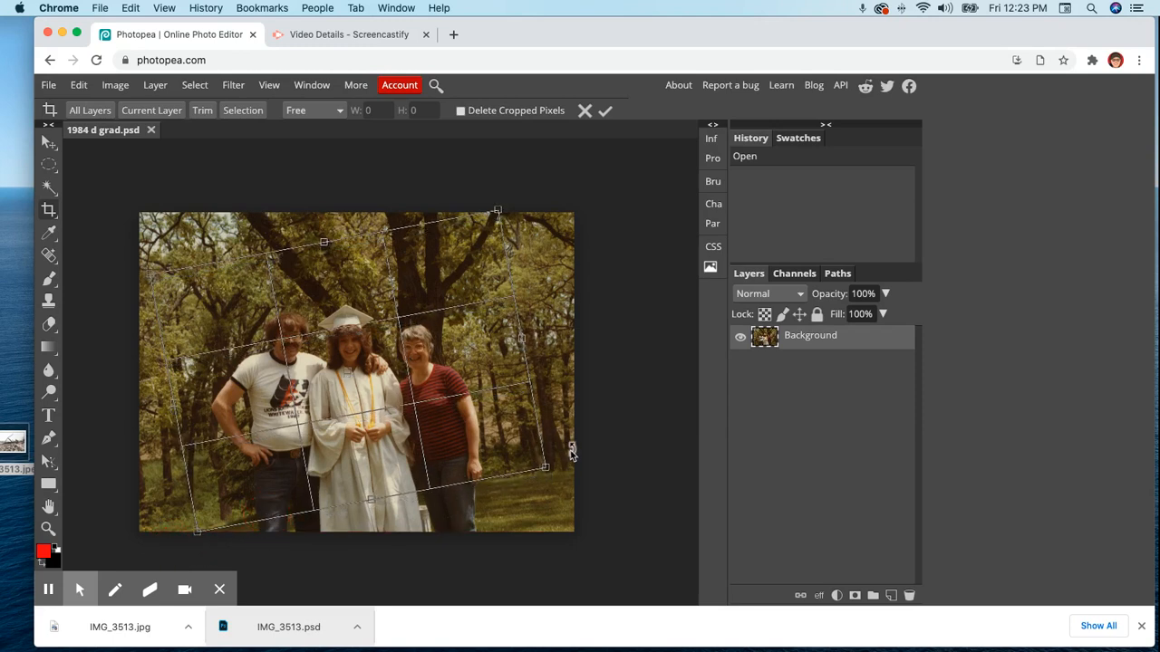
pyautogui.moveTo(534, 254)
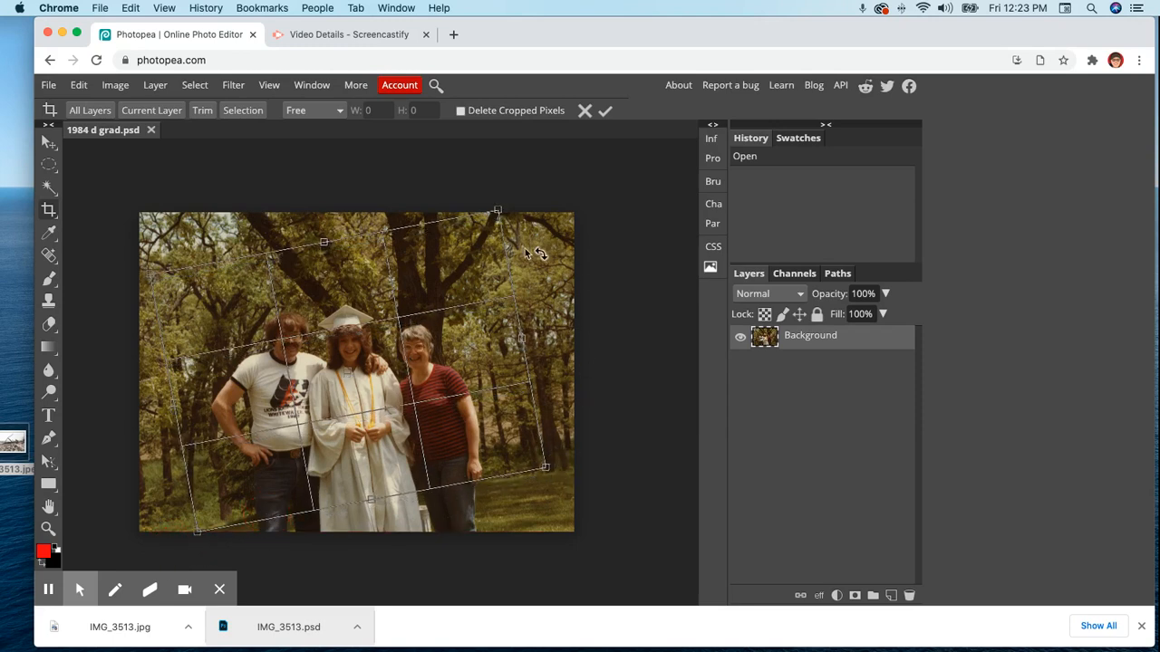
pyautogui.moveTo(497, 210); pyautogui.dragTo(501, 230)
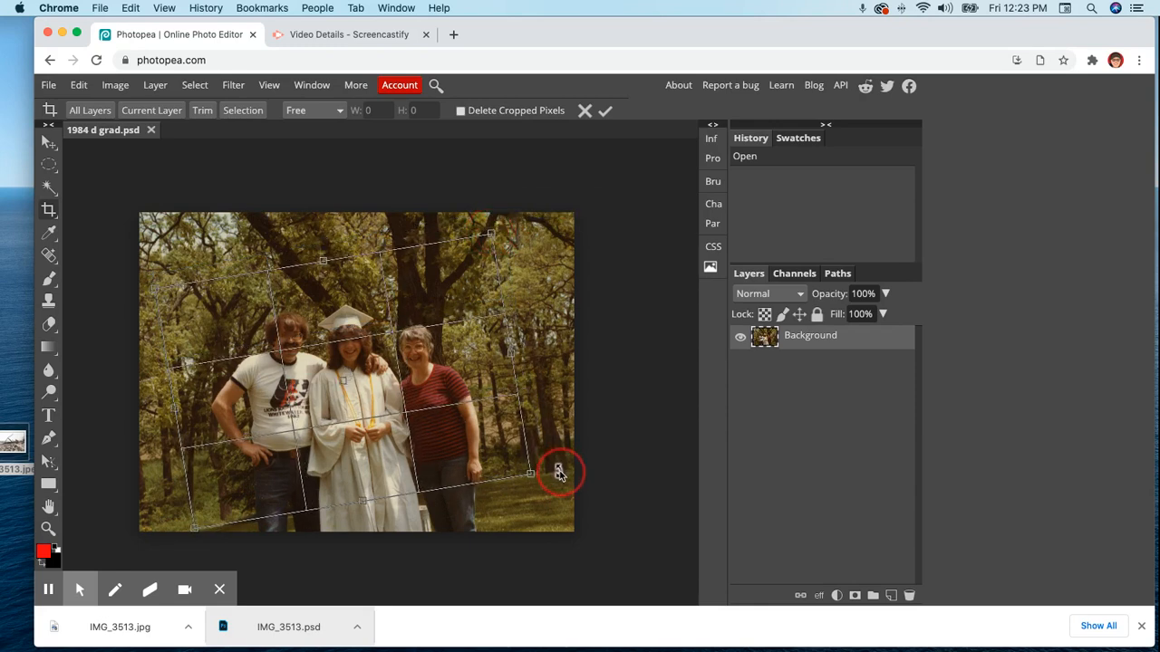
pyautogui.click(604, 110)
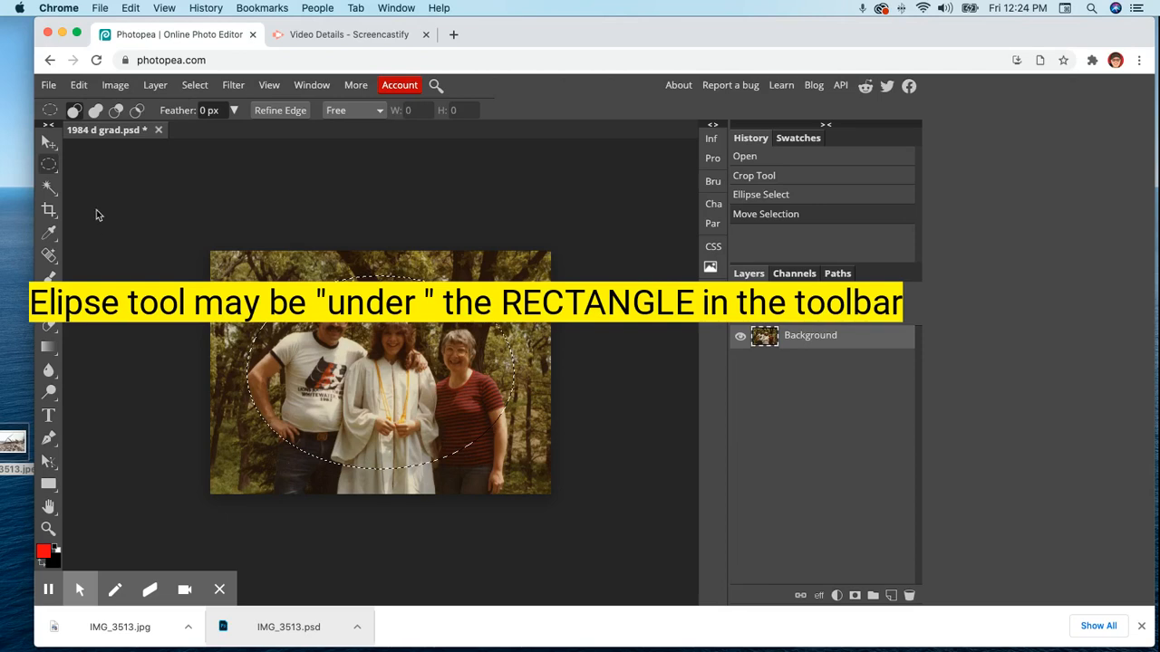
# - Switch to a selection tool in the toolbar and bring up the Select menu
pyautogui.click(48, 165)
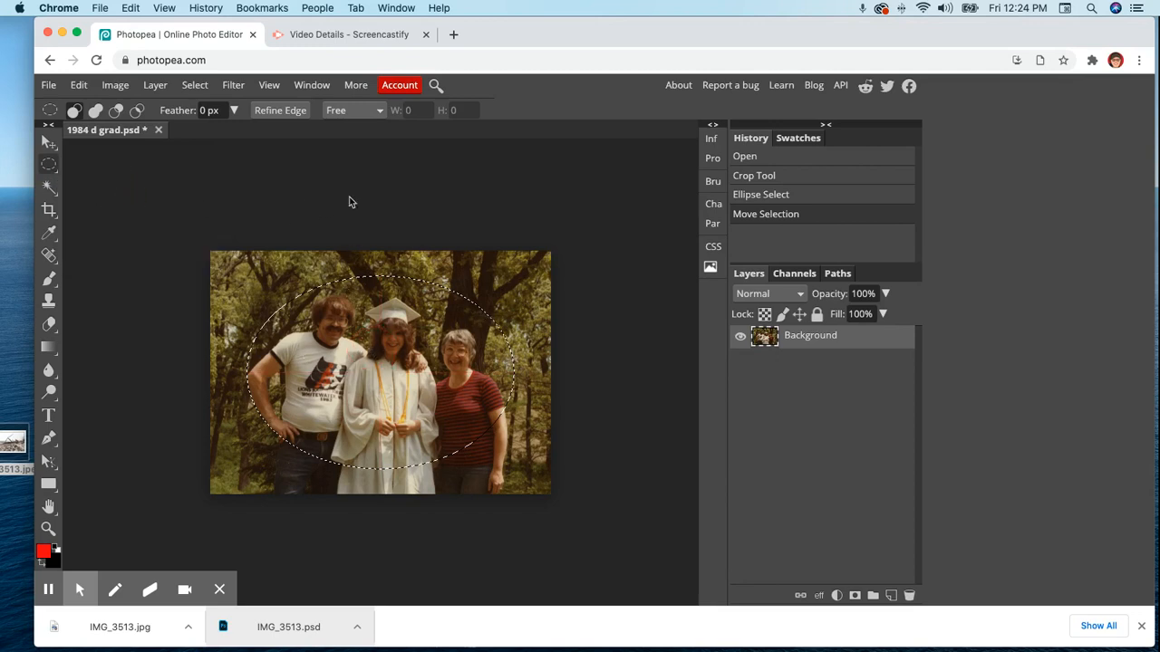
pyautogui.click(194, 84)
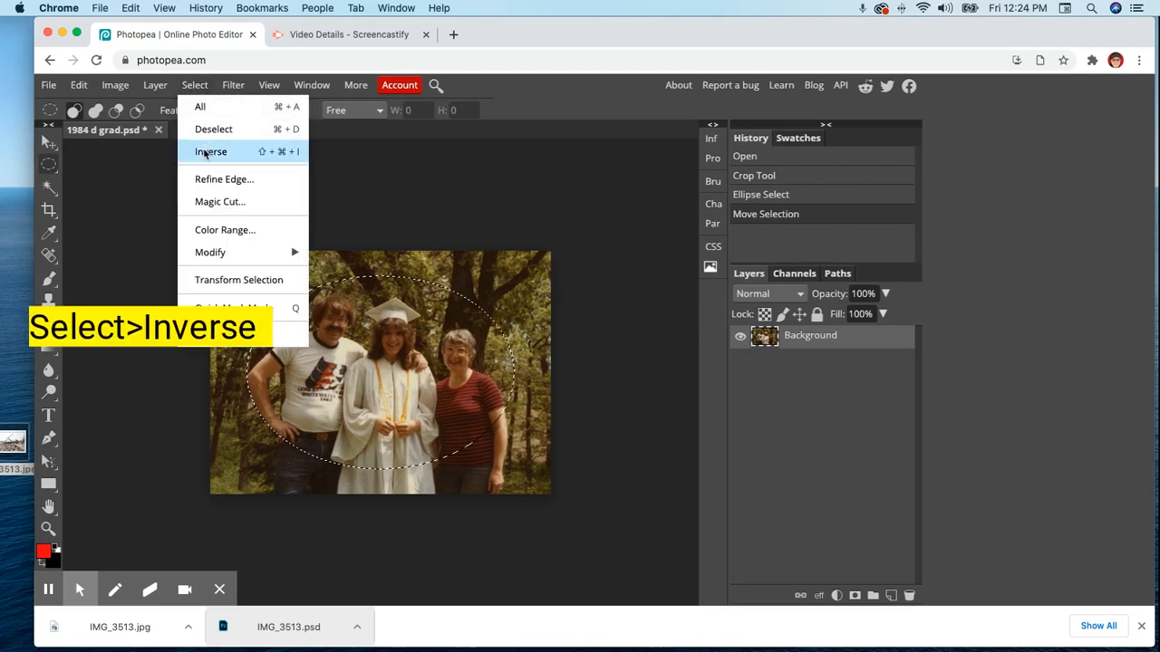
# - Invert the oval selection with Select > Inverse and apply a 70 px feather
pyautogui.click(211, 151)
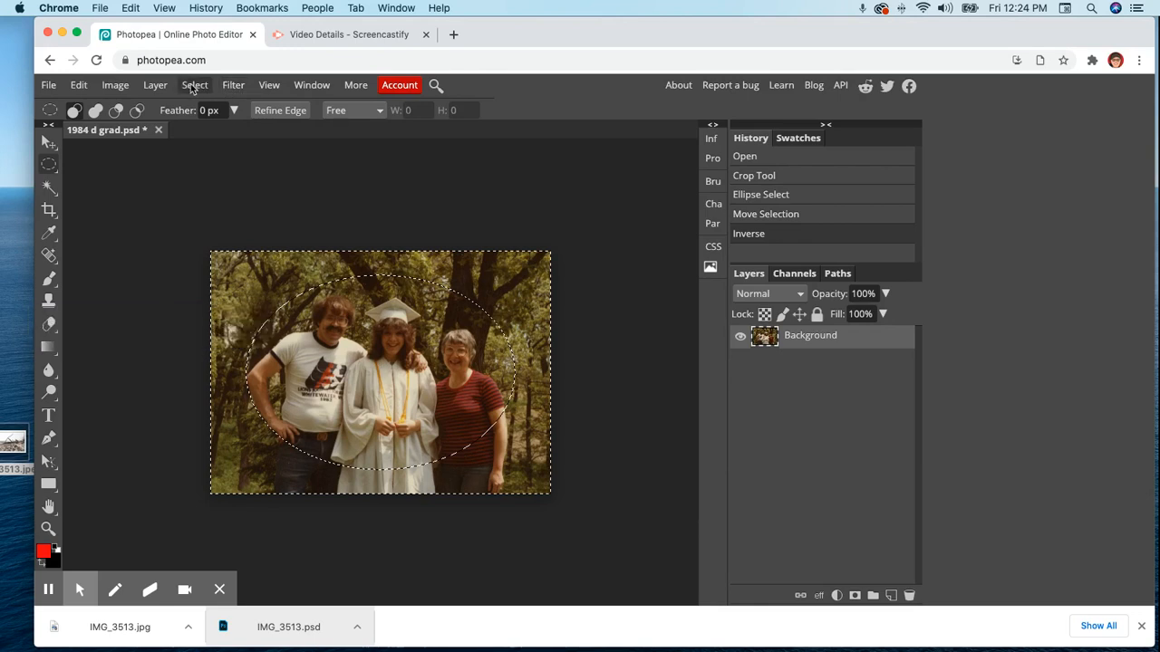
pyautogui.click(194, 85)
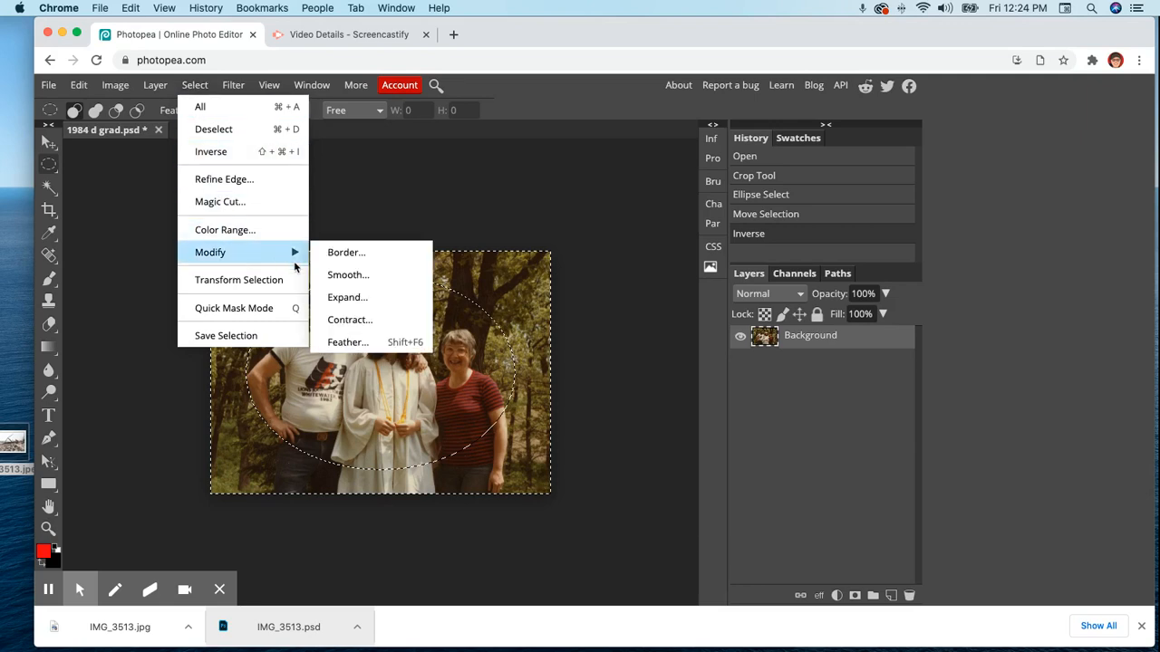
pyautogui.click(348, 341)
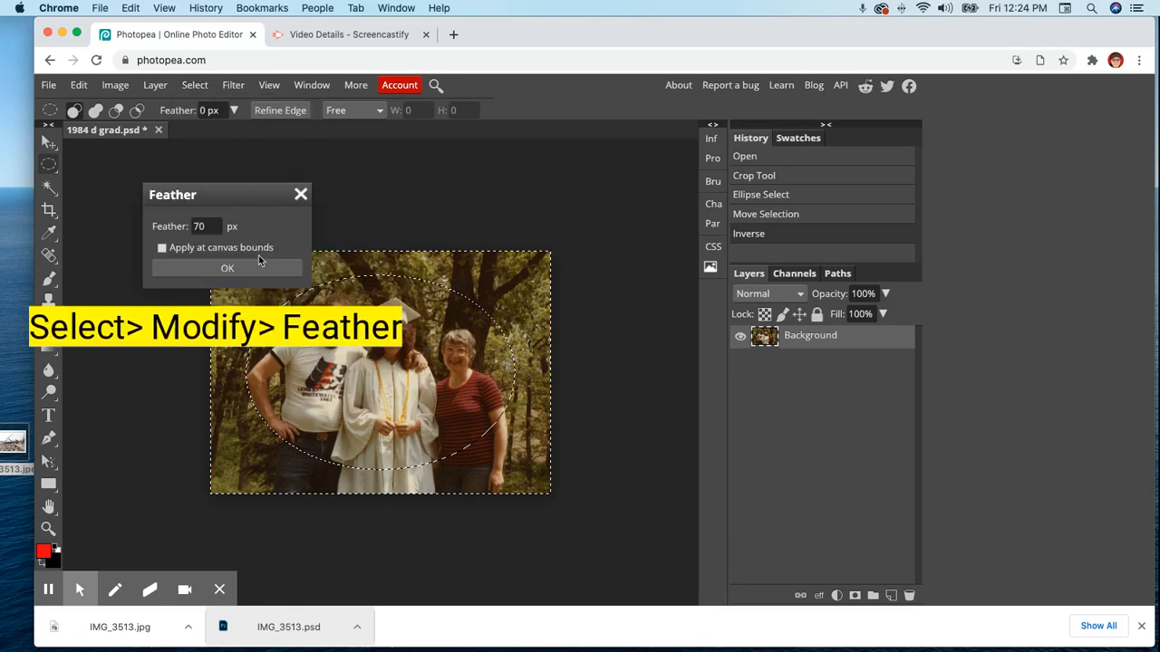
pyautogui.click(227, 267)
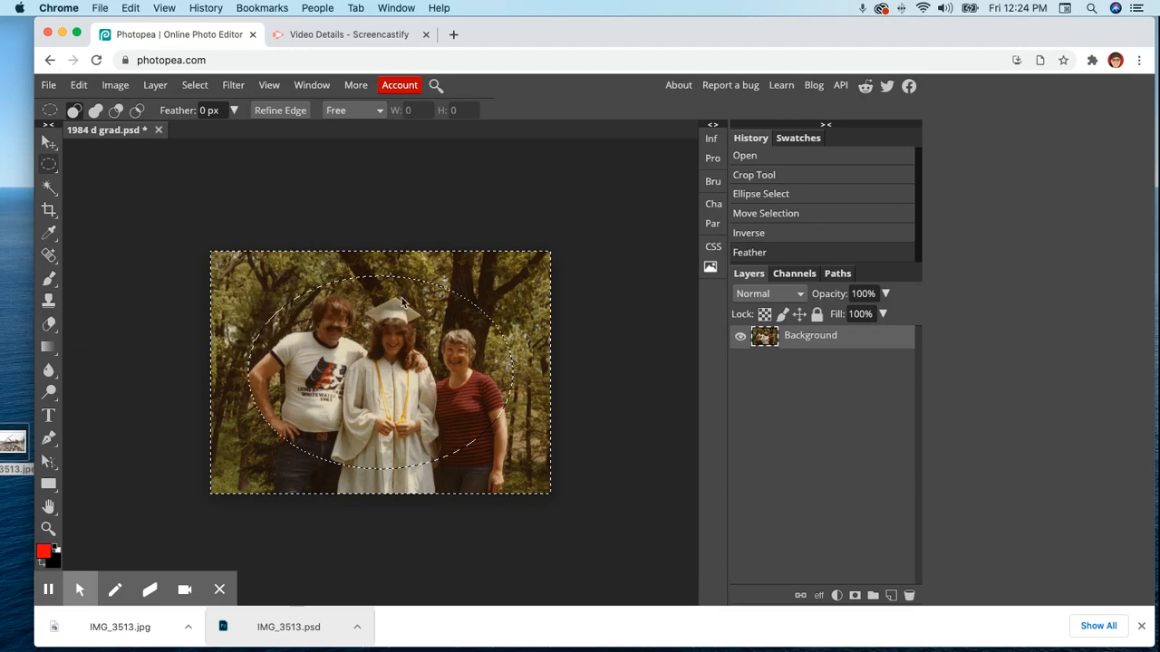
pyautogui.moveTo(181, 127)
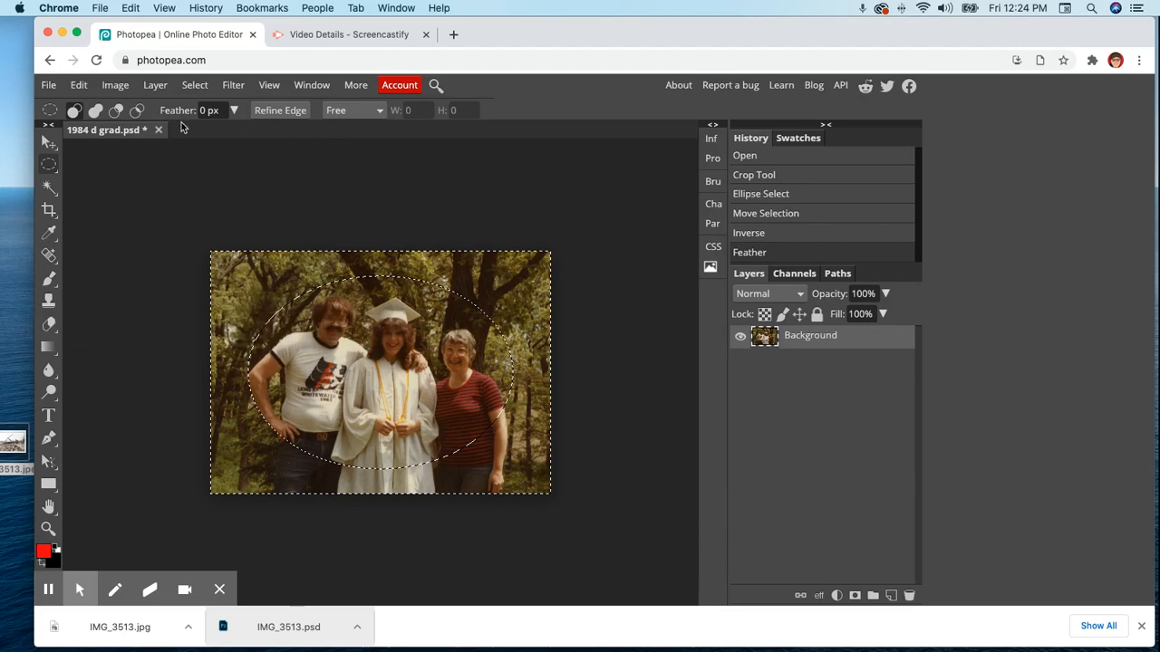
# - Add a Curves adjustment layer and pull its curve down to darken the border
pyautogui.click(155, 84)
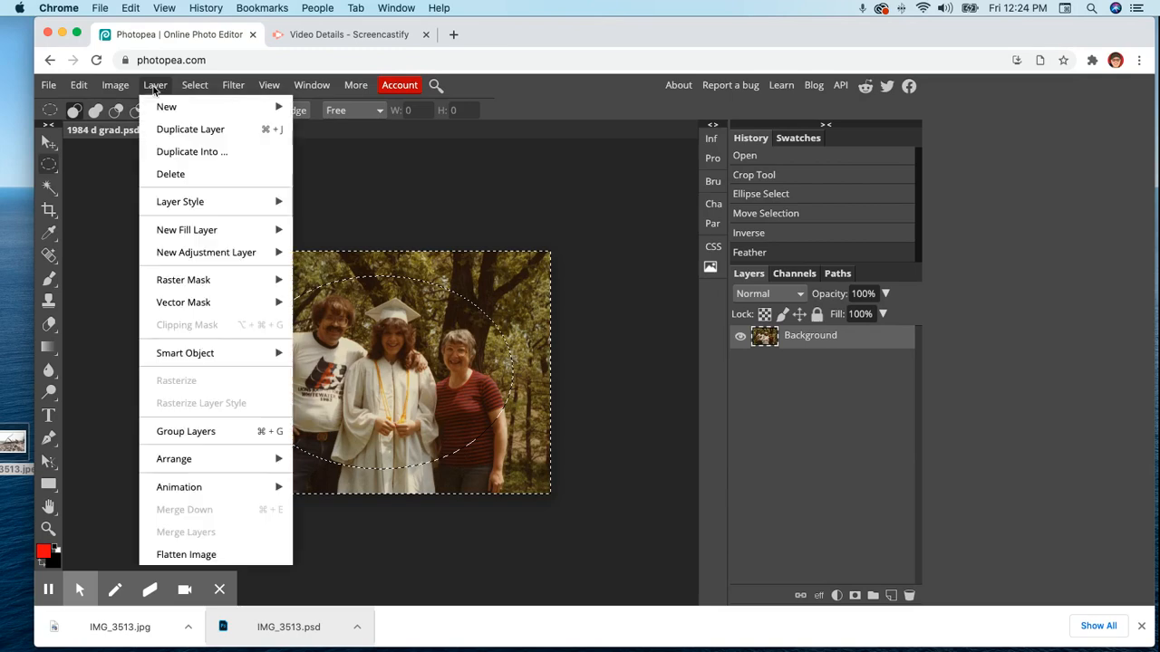
pyautogui.moveTo(205, 252)
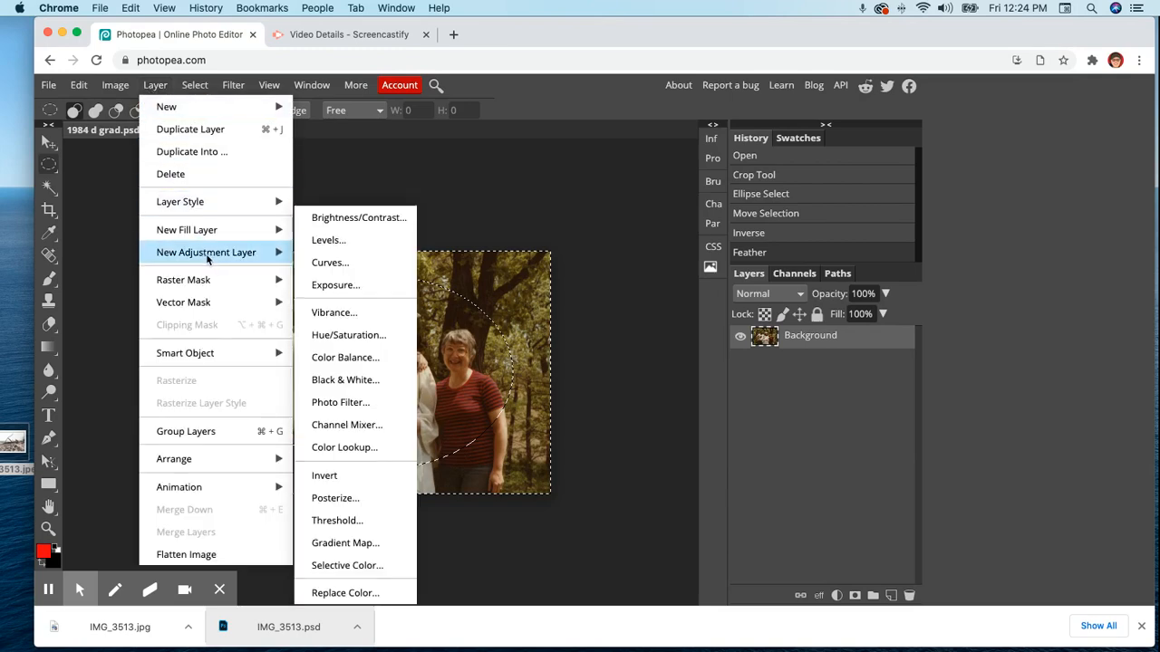
pyautogui.moveTo(330, 262)
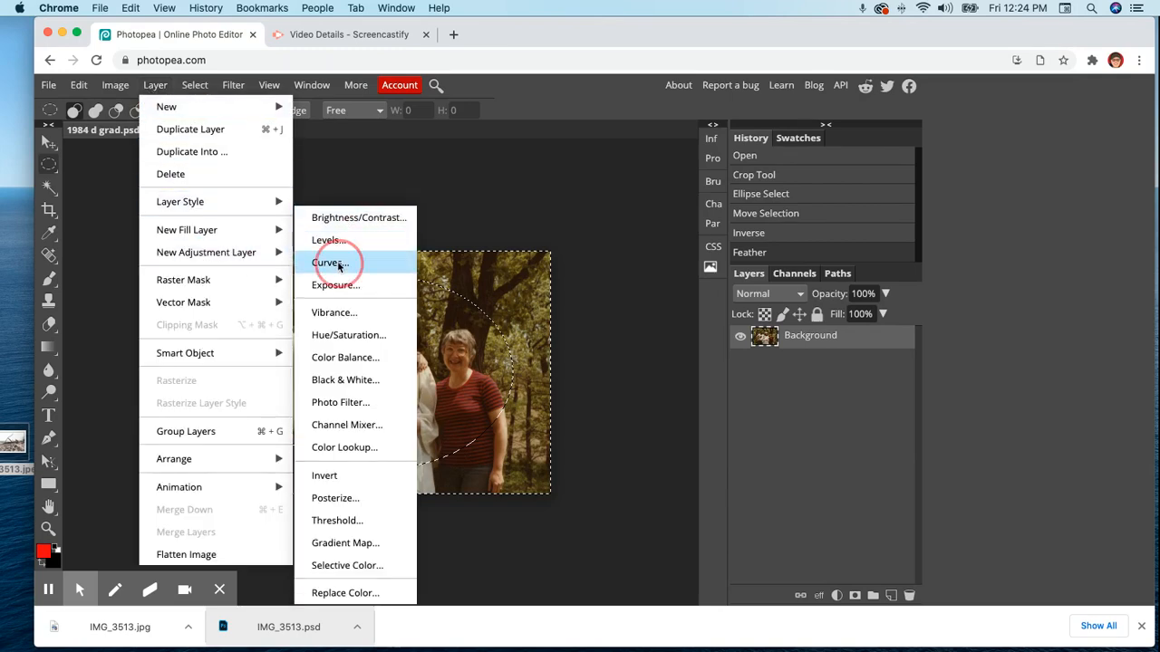
pyautogui.click(328, 262)
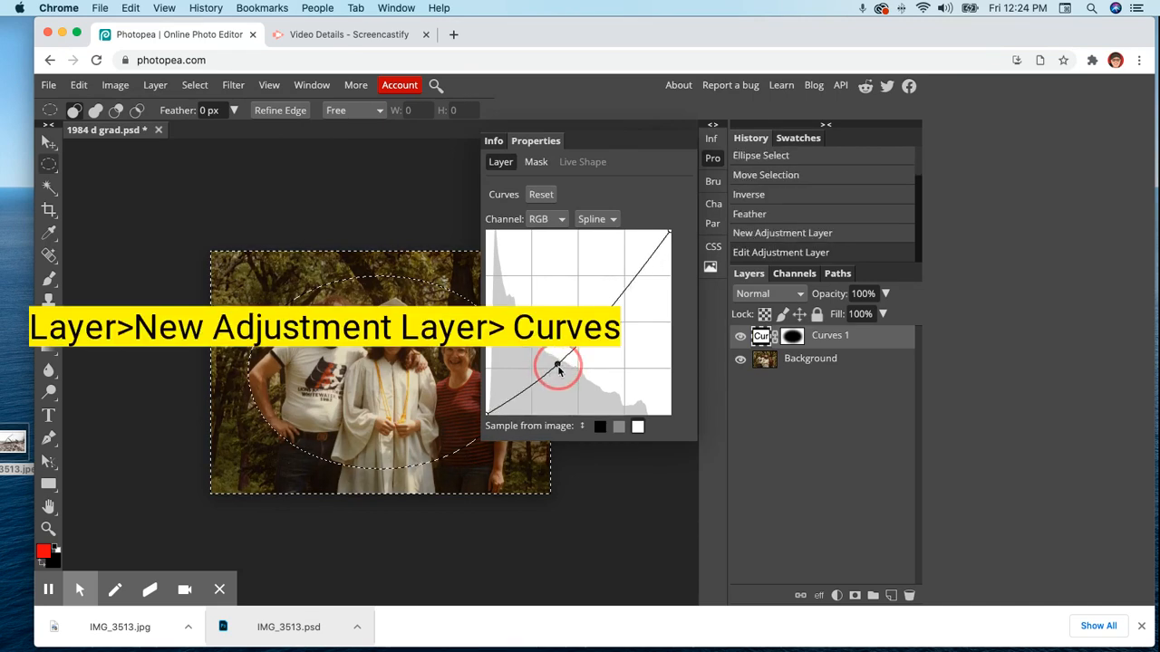
pyautogui.moveTo(559, 367); pyautogui.dragTo(568, 379)
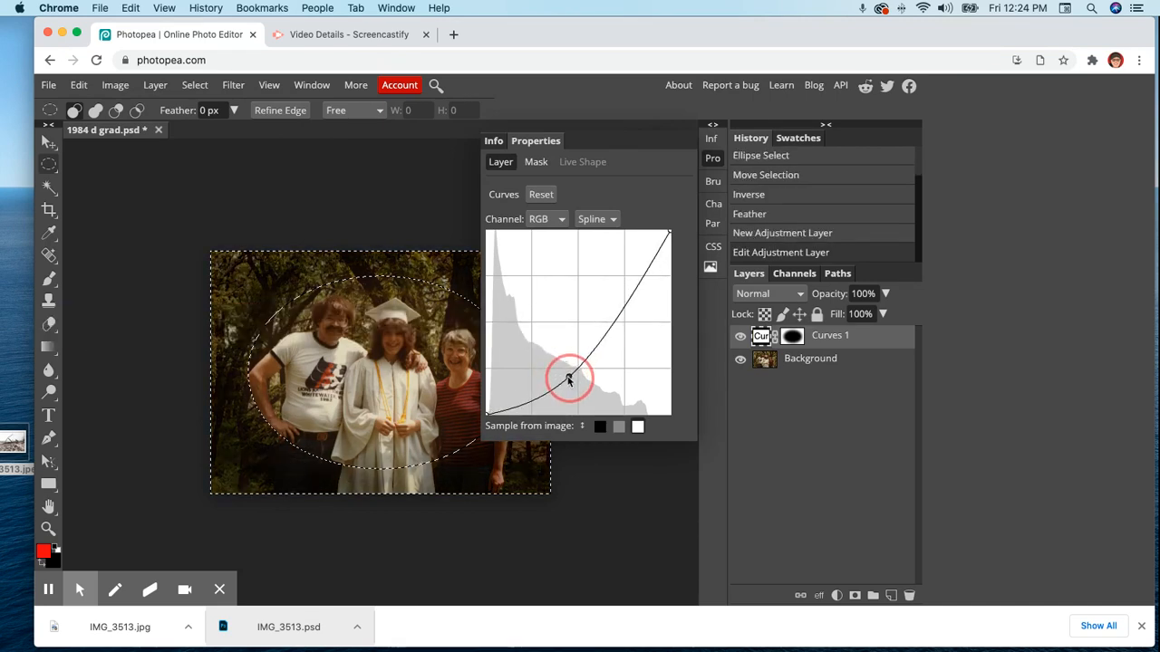
pyautogui.moveTo(569, 380); pyautogui.dragTo(524, 412)
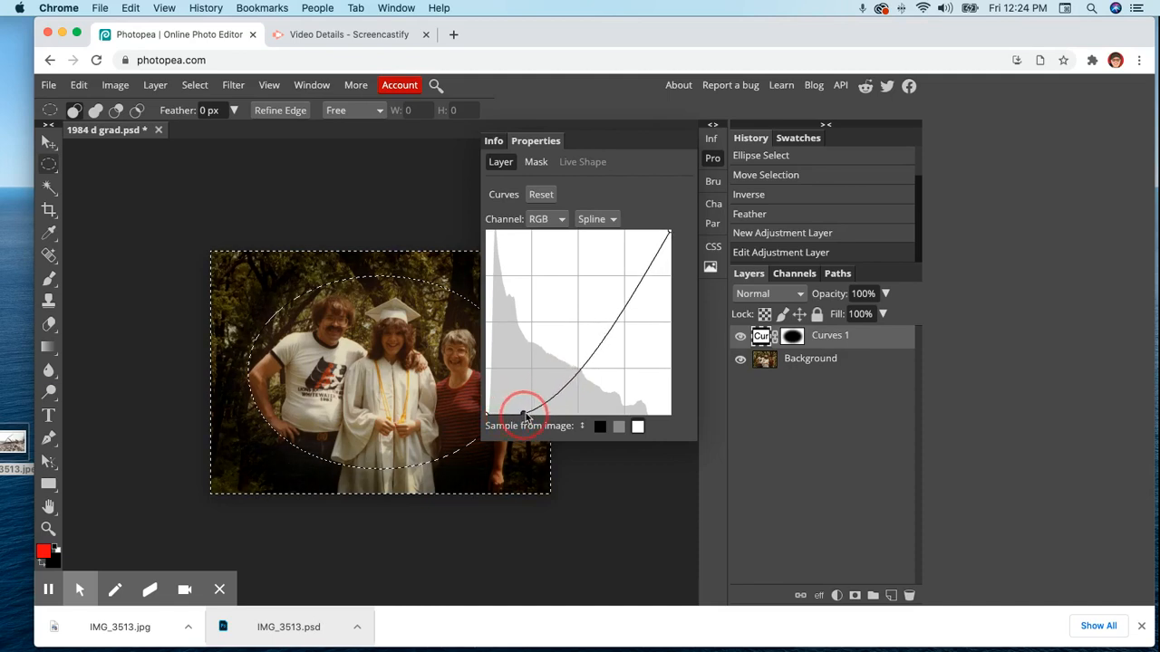
pyautogui.moveTo(525, 415); pyautogui.dragTo(538, 403)
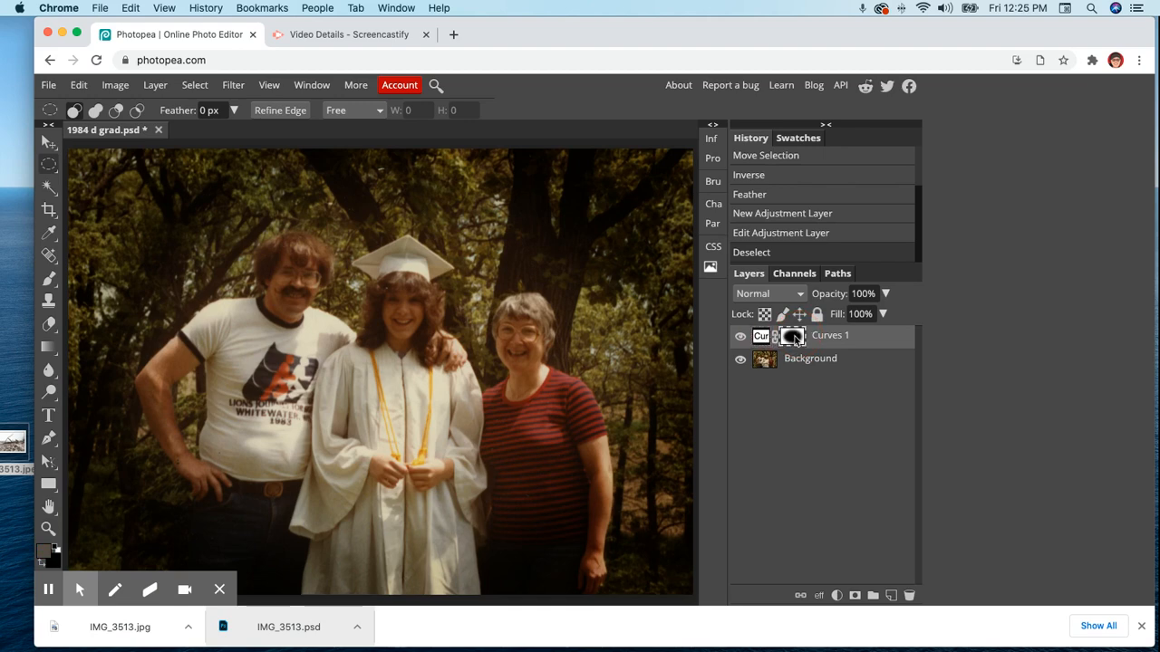
# - Reopen the Curves 1 settings and nudge a new second curve point to refine the darkness
pyautogui.doubleClick(763, 336)
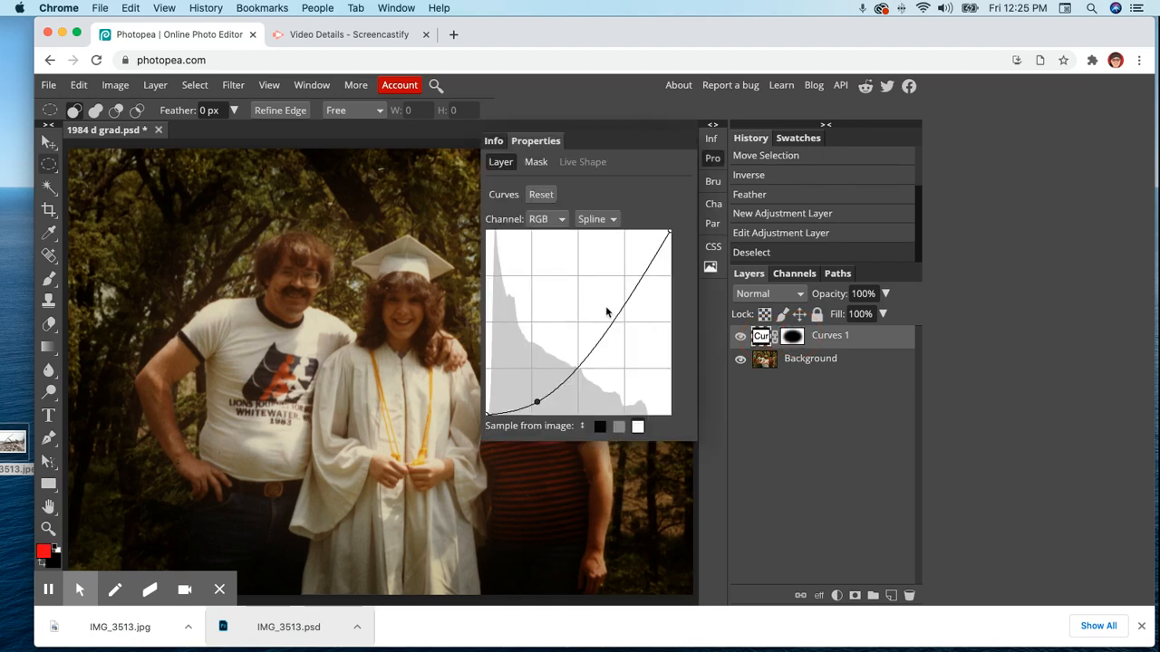
pyautogui.click(607, 352)
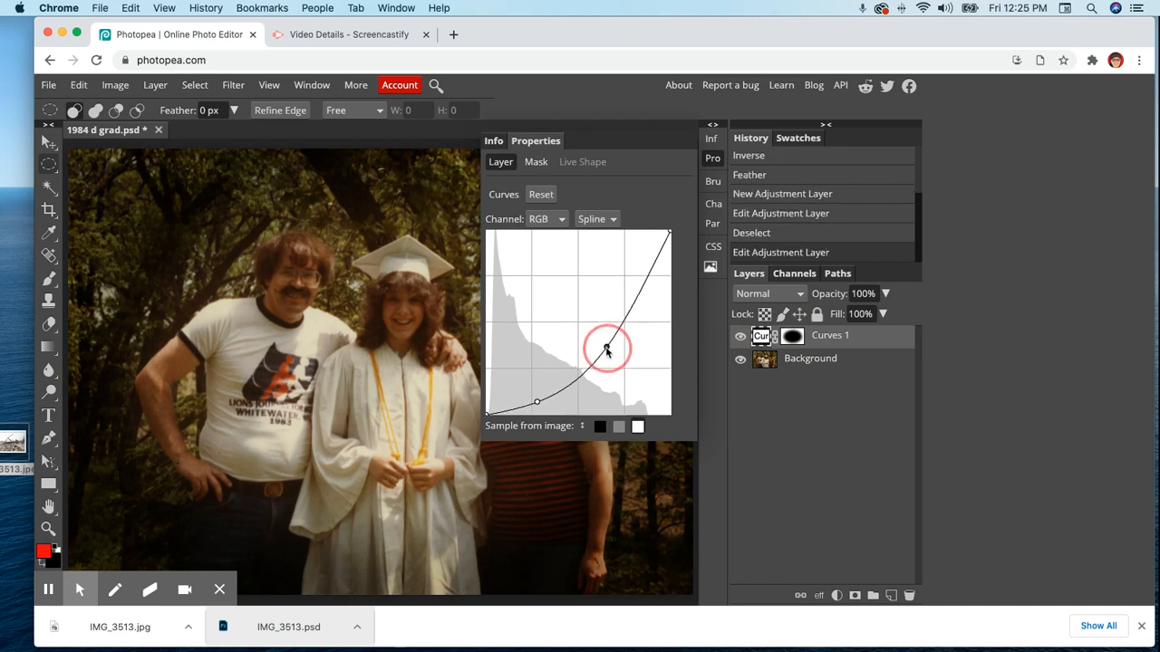
pyautogui.moveTo(607, 351); pyautogui.dragTo(612, 353)
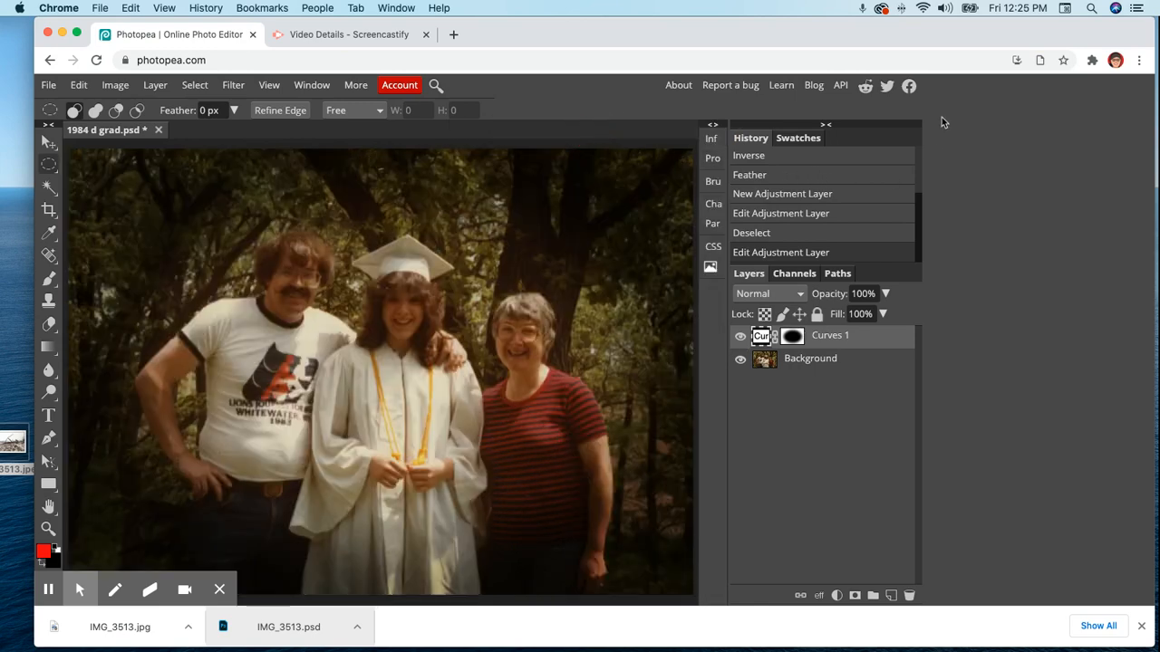
pyautogui.moveTo(256, 77)
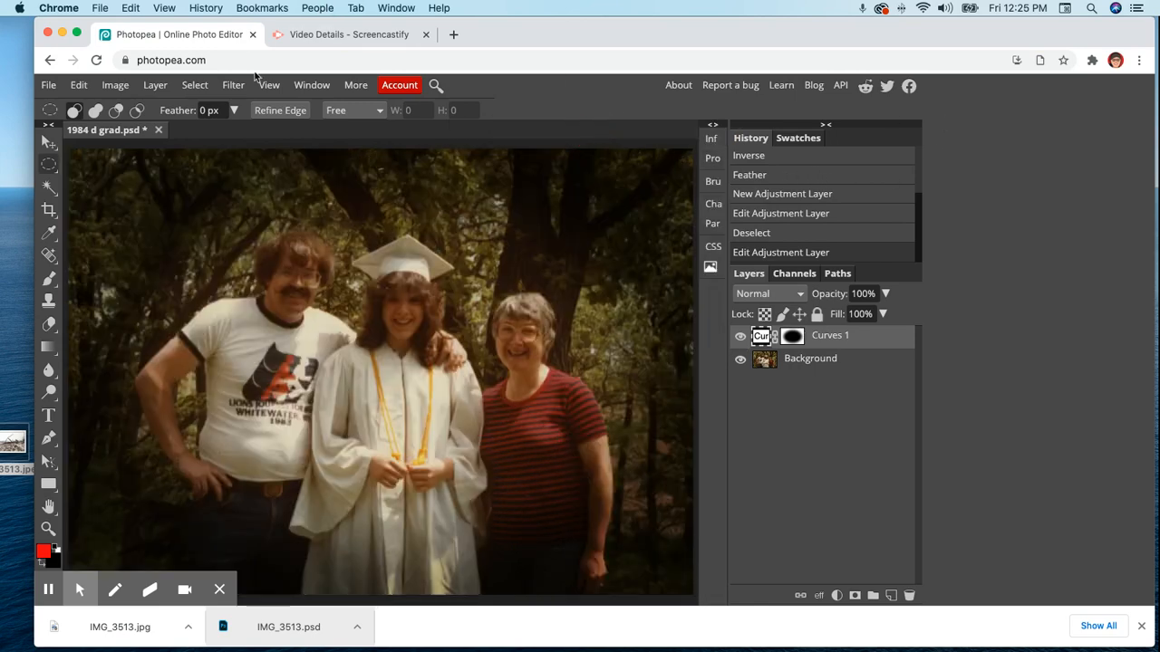
# - Save the photo as 1984 d grad.psd and export it as 1984 d grad.jpg
pyautogui.click(48, 84)
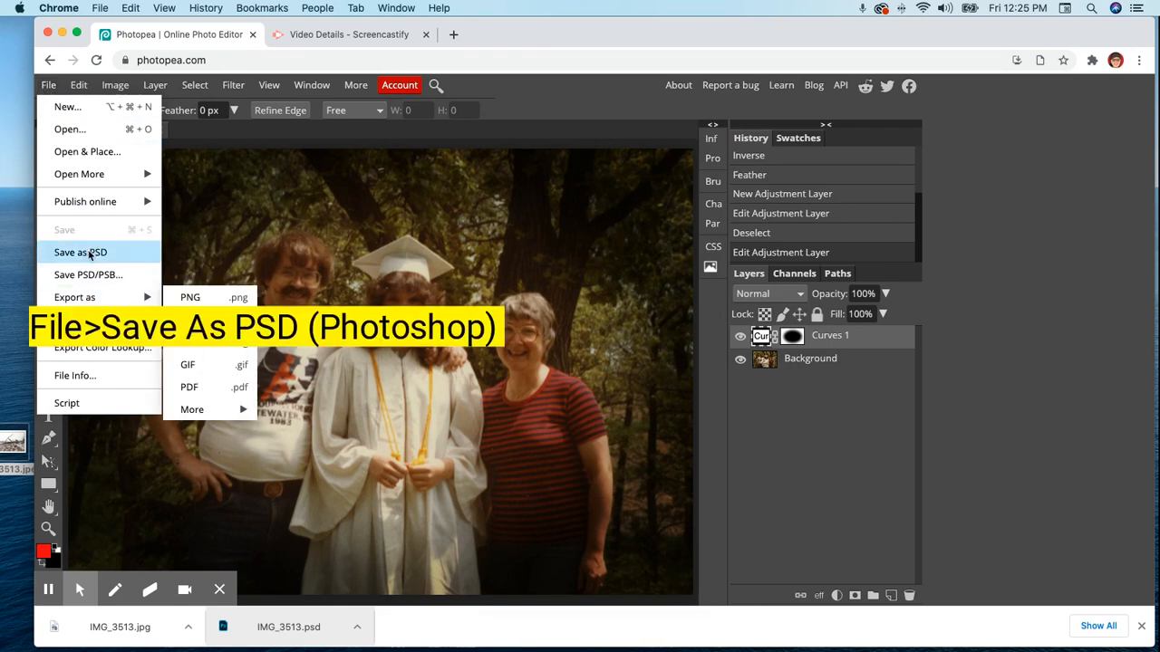
pyautogui.click(80, 252)
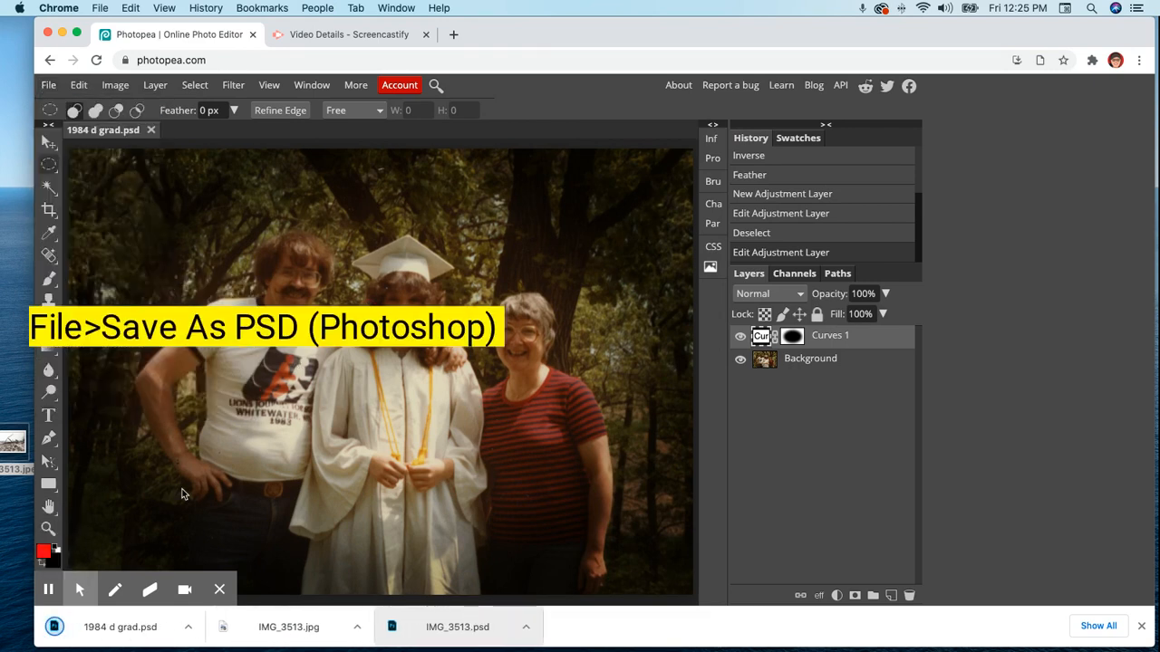
pyautogui.click(48, 84)
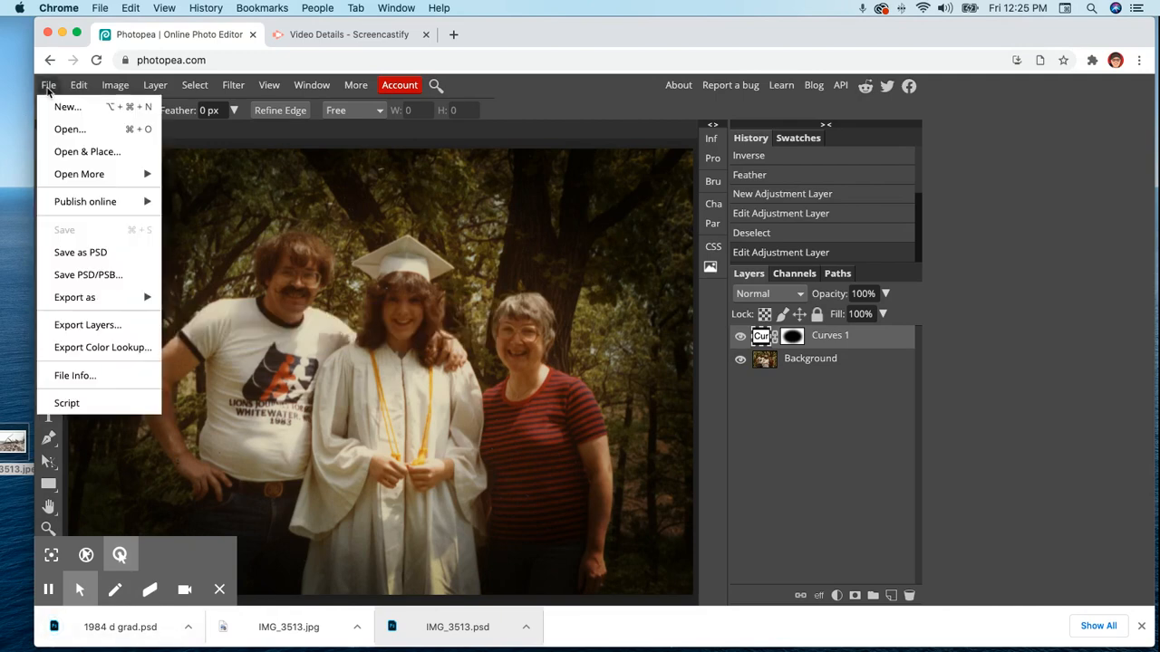
pyautogui.click(74, 297)
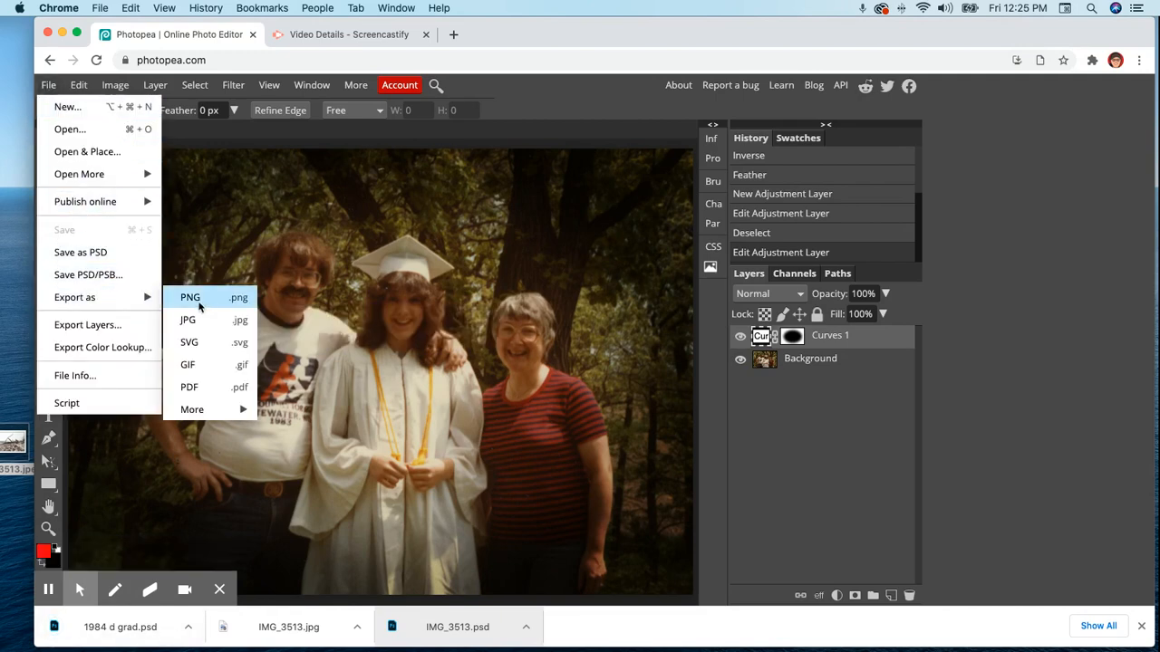
pyautogui.click(188, 320)
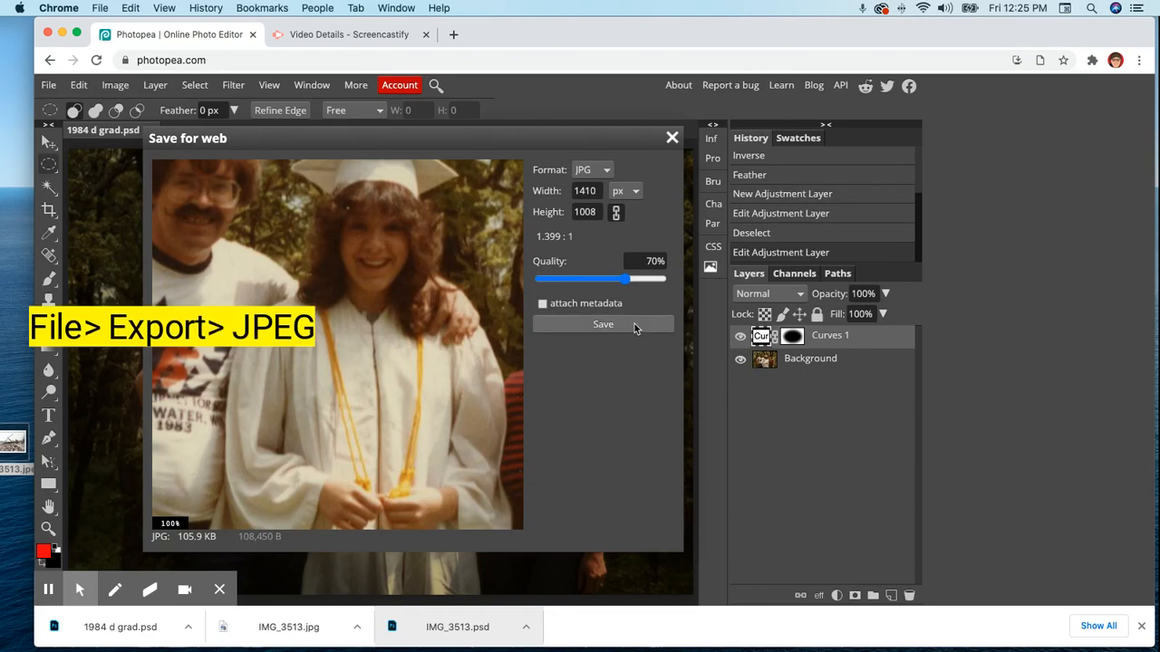
pyautogui.click(602, 324)
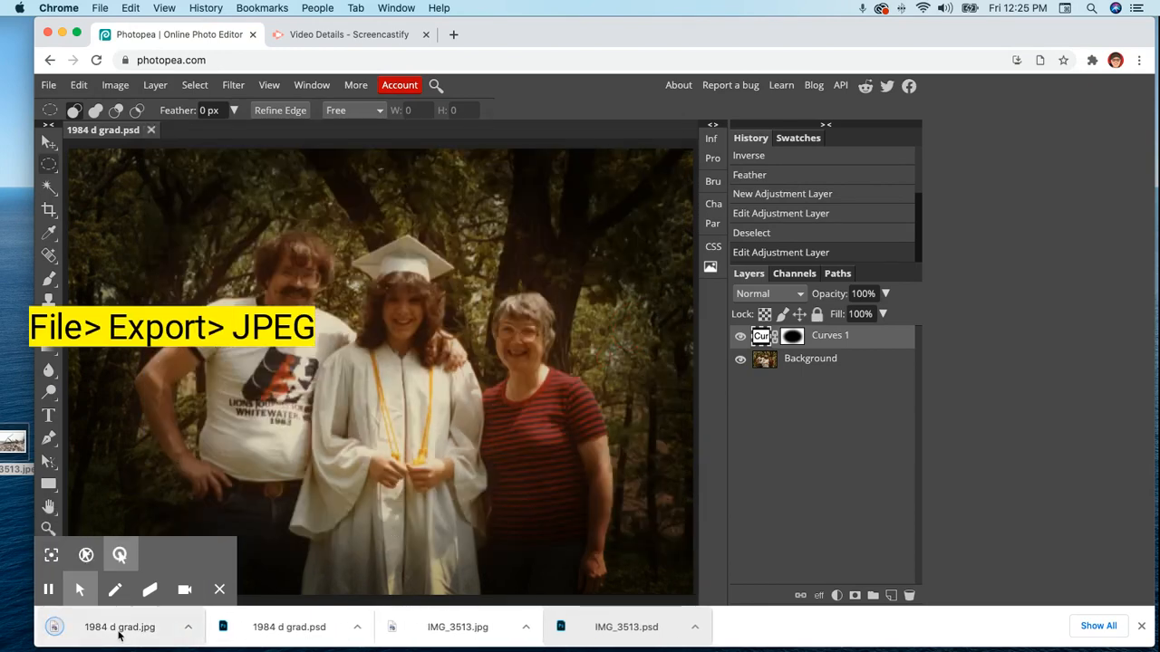